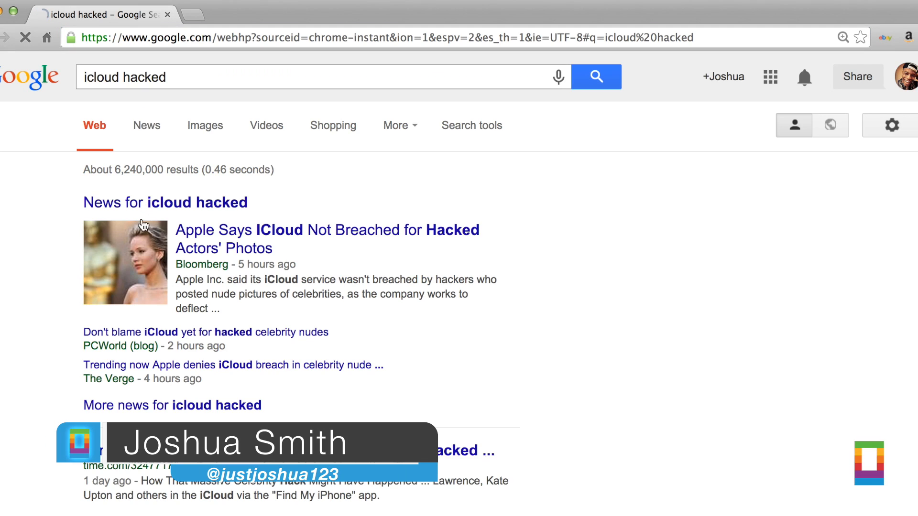
Scroll the search results before heading to the My Apple ID home page.
scroll(down, 3)
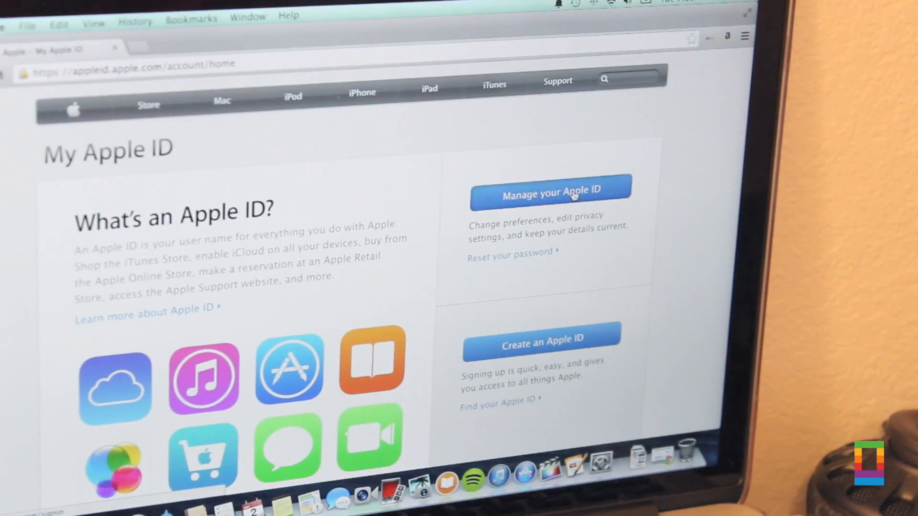
Sign in via Manage your Apple ID and reach Password and Security's two-step setup.
click(550, 194)
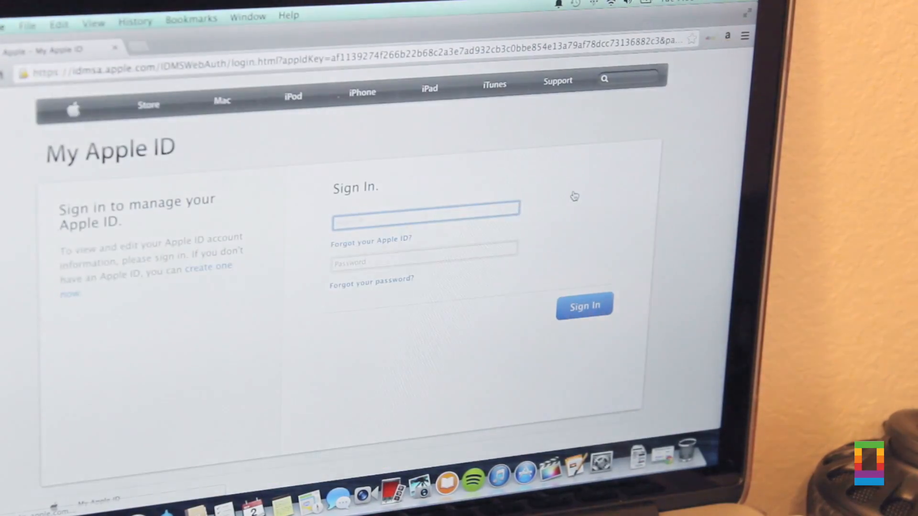
click(583, 305)
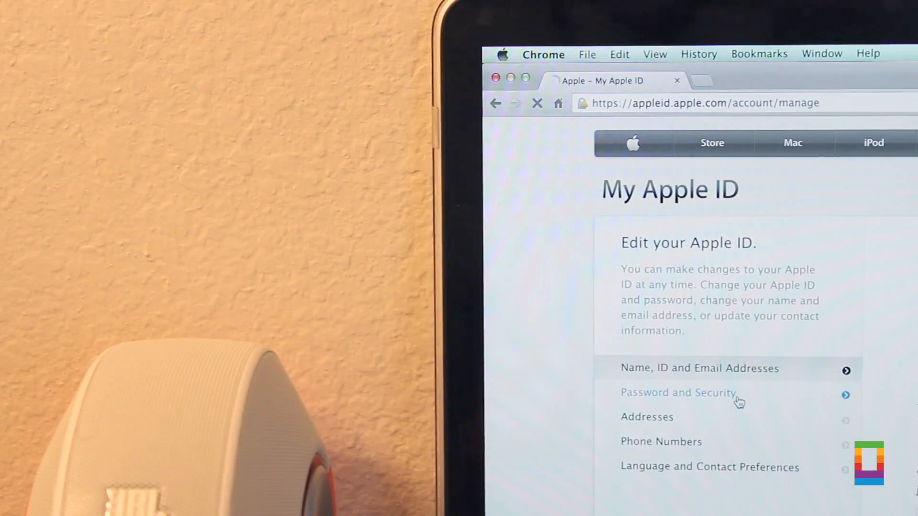
click(677, 392)
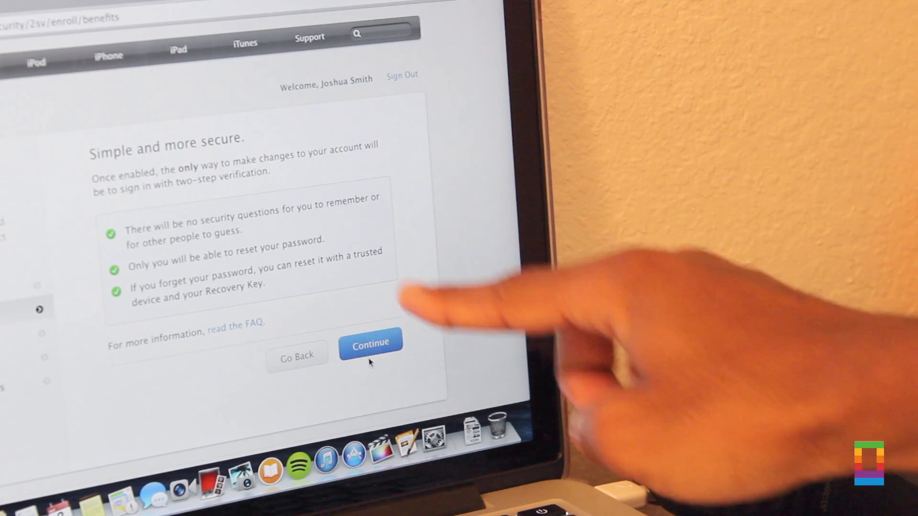
Continue past the benefits summary into step 1 of enrolment to verify the iPad.
click(371, 344)
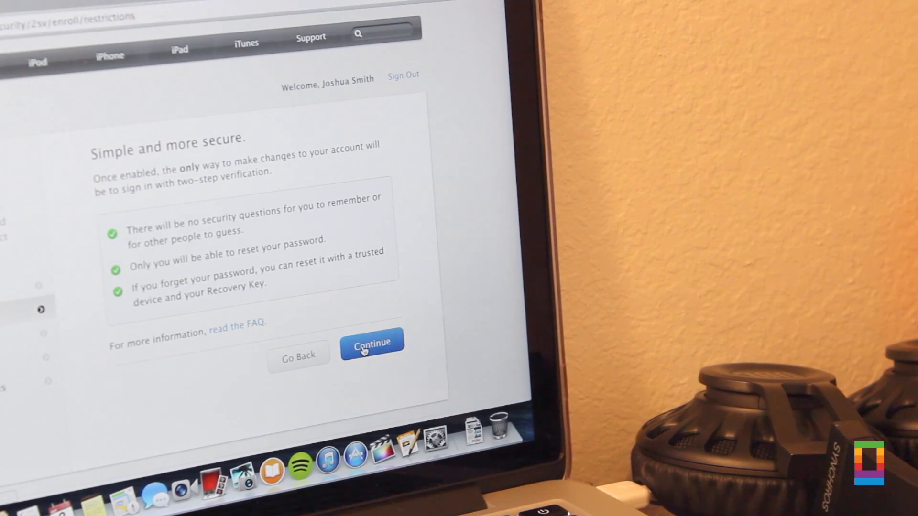
click(372, 345)
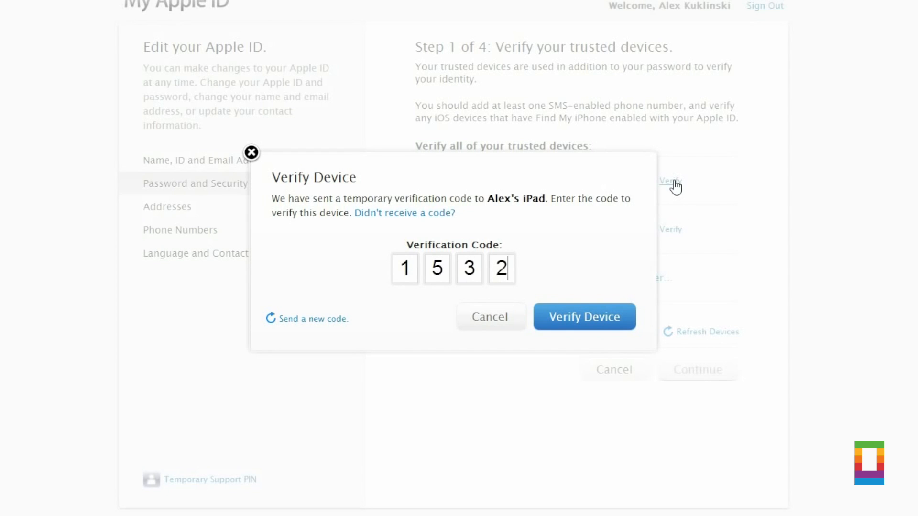
mouse_move(574, 340)
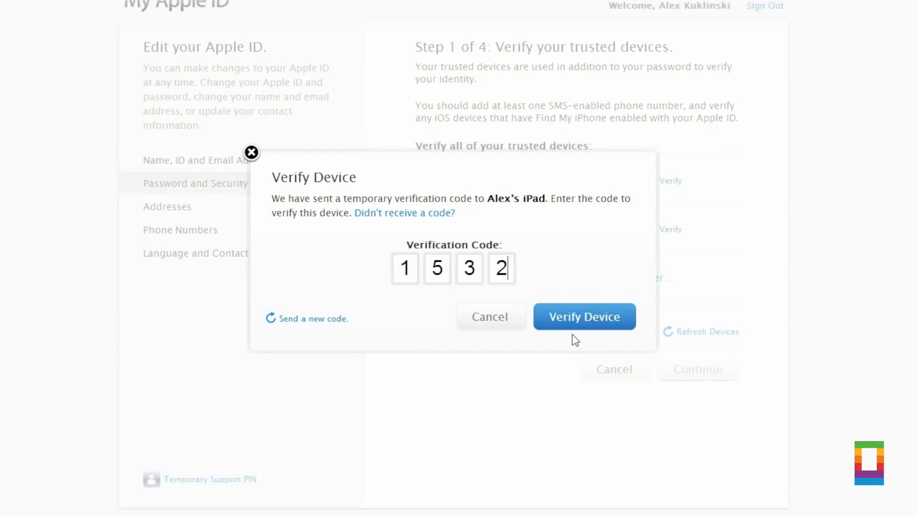
Confirm the iPad's code and advance to Step 2: Print your Recovery Key.
click(584, 317)
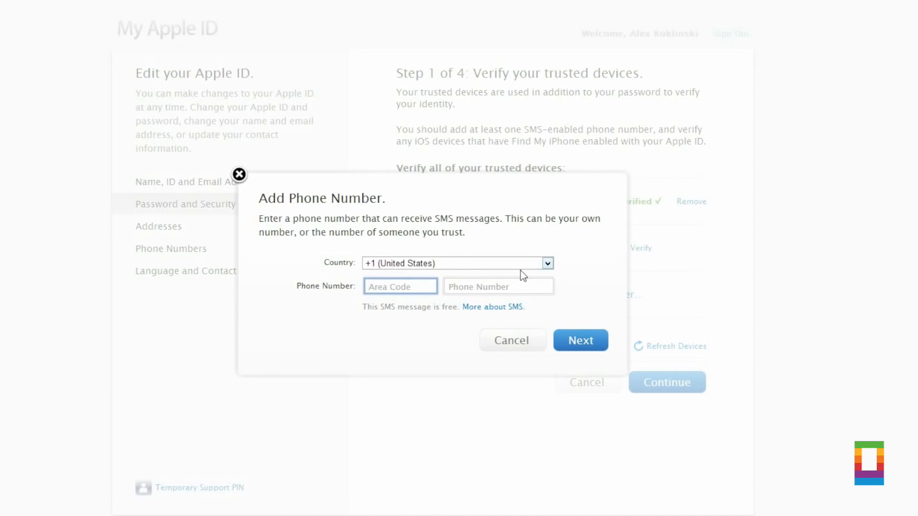
click(400, 286)
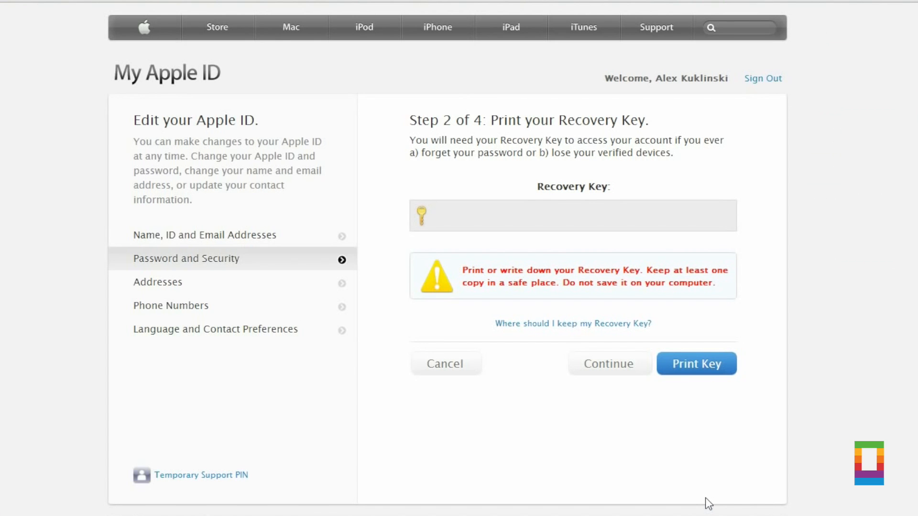
mouse_move(610, 364)
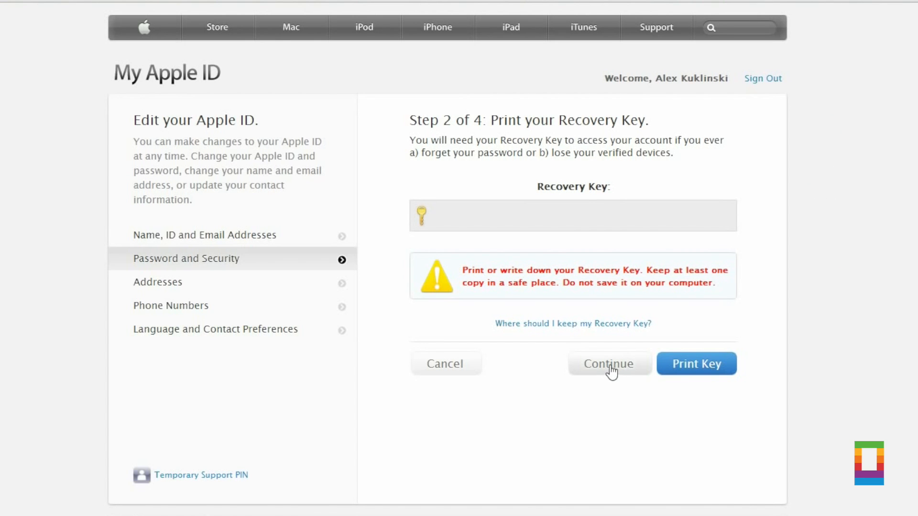
Confirm the recovery key, enable two-step verification, then browse the Cult of Mac homepage.
click(609, 363)
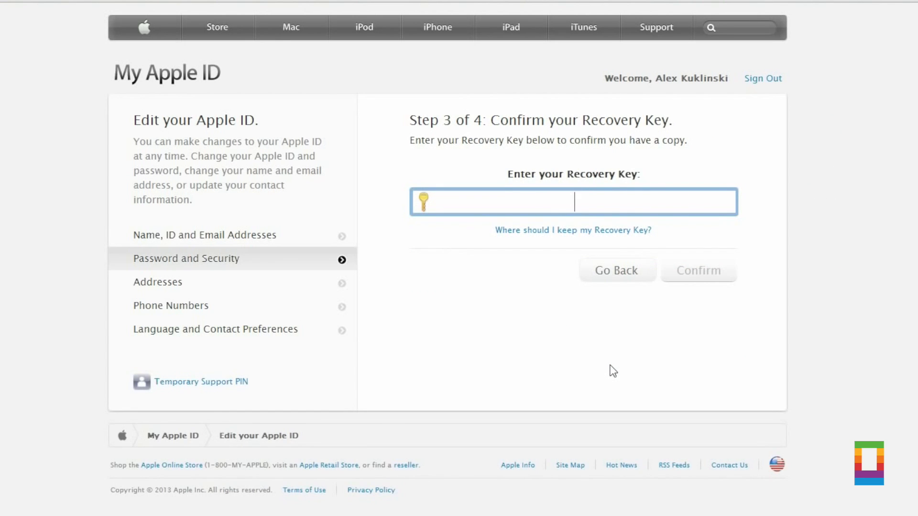
click(697, 269)
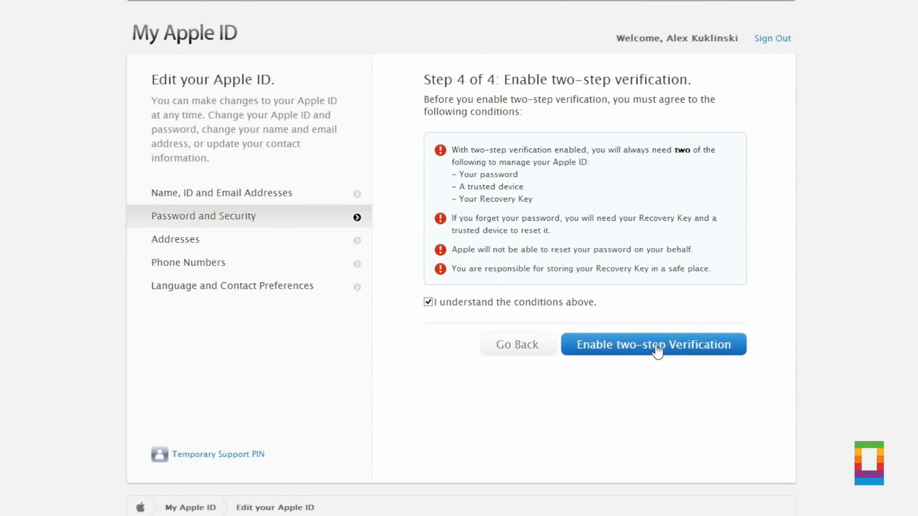
click(653, 344)
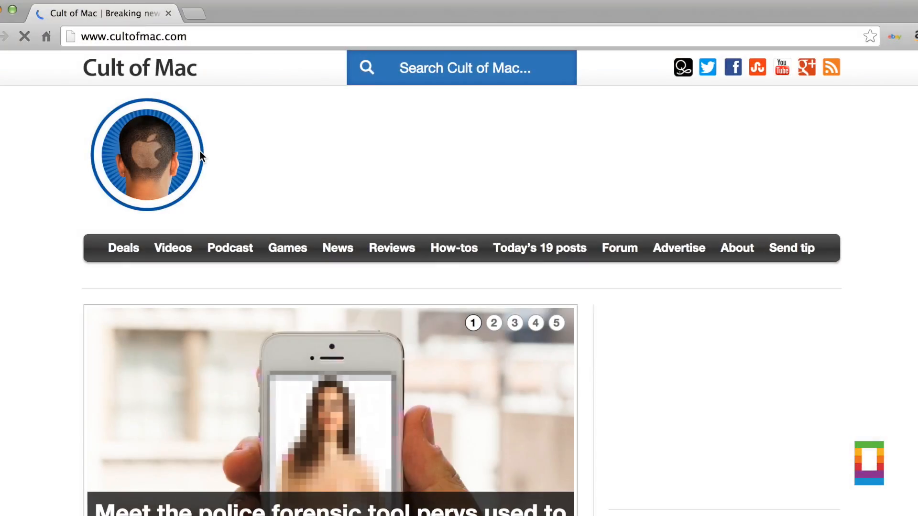
scroll(down, 3)
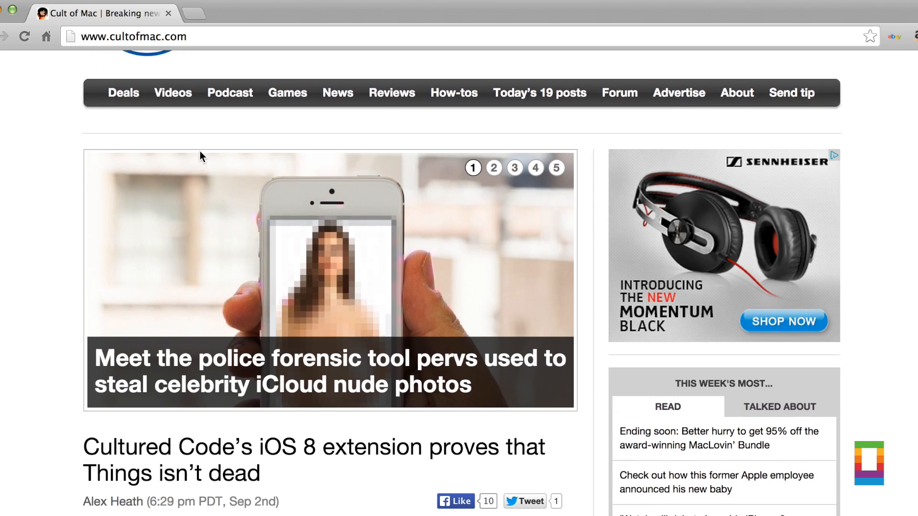